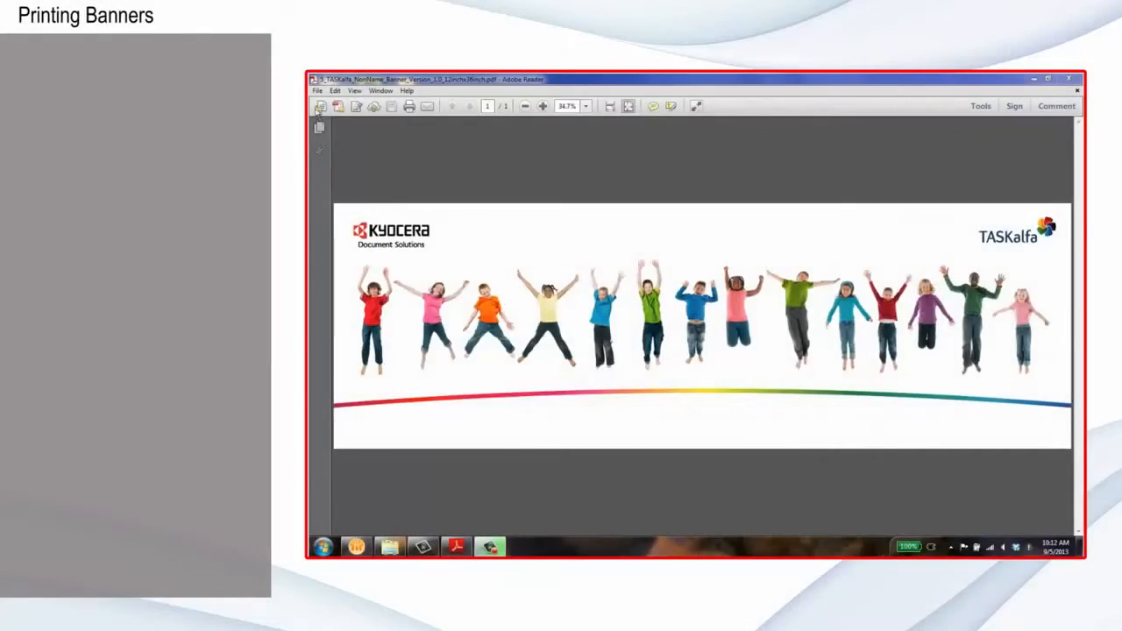
Start printing the banner PDF and choose the Kyocera TASKalfa 5551ci KX as the printer
{"action": "left_click", "coordinate": [317, 91]}
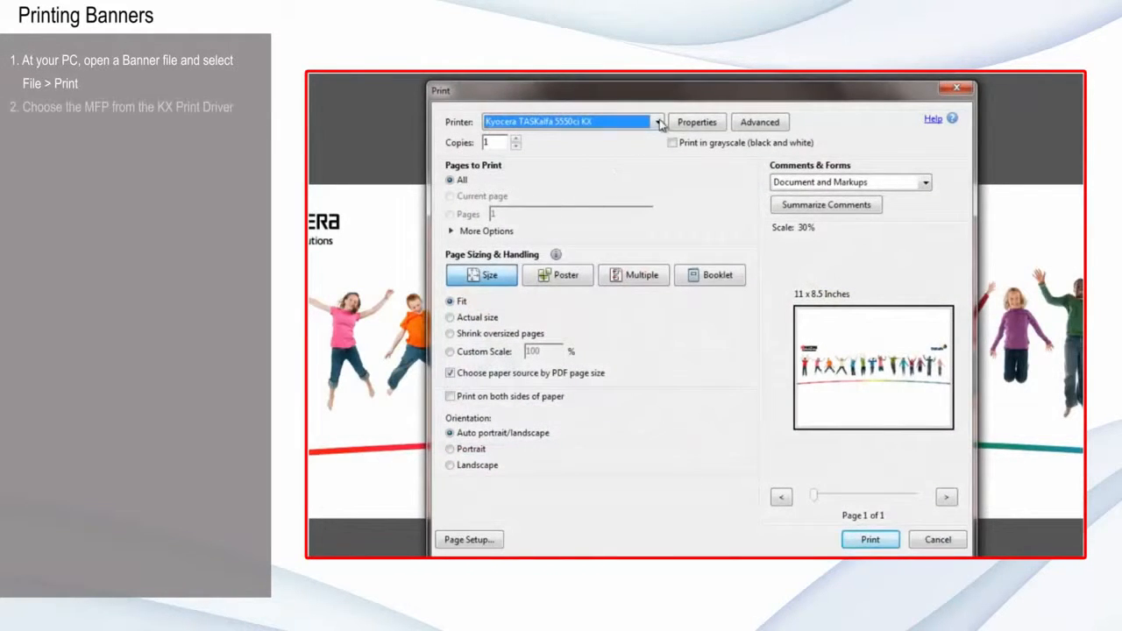
{"action": "left_click", "coordinate": [658, 123]}
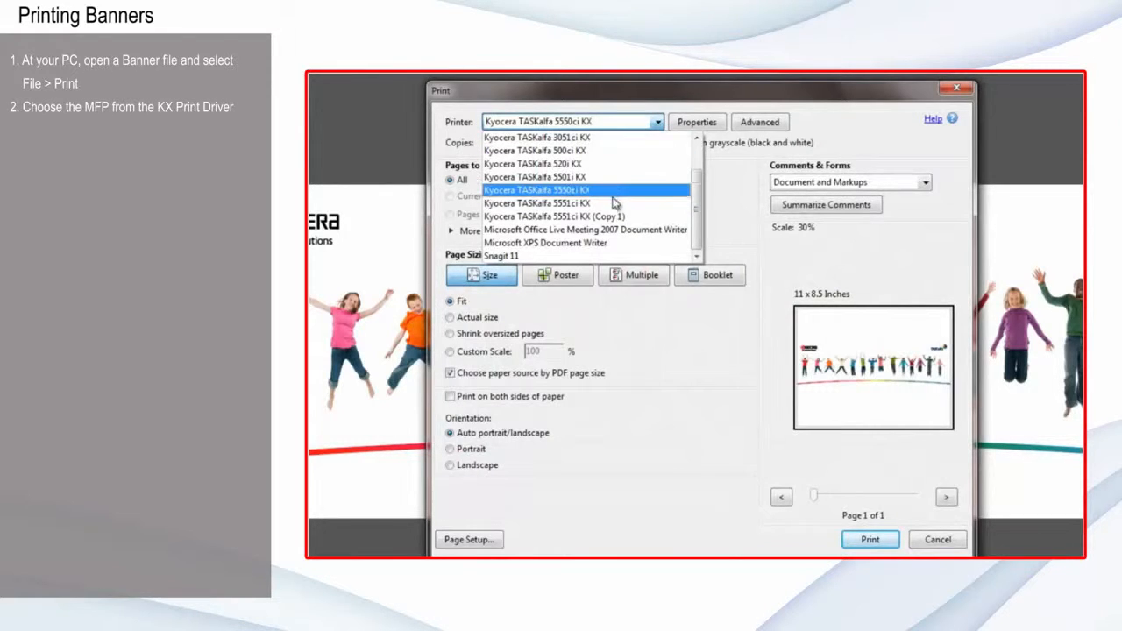
{"action": "left_click", "coordinate": [536, 203]}
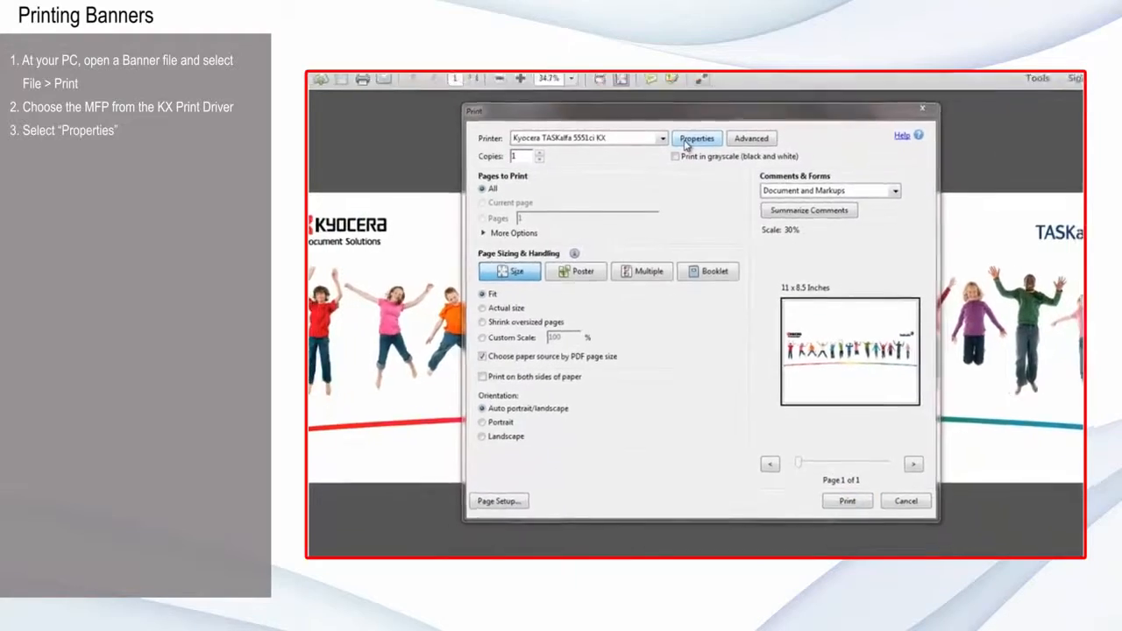
Enter the driver properties and choose the Custom print size to bring up the Page Sizes editor
{"action": "left_click", "coordinate": [696, 139]}
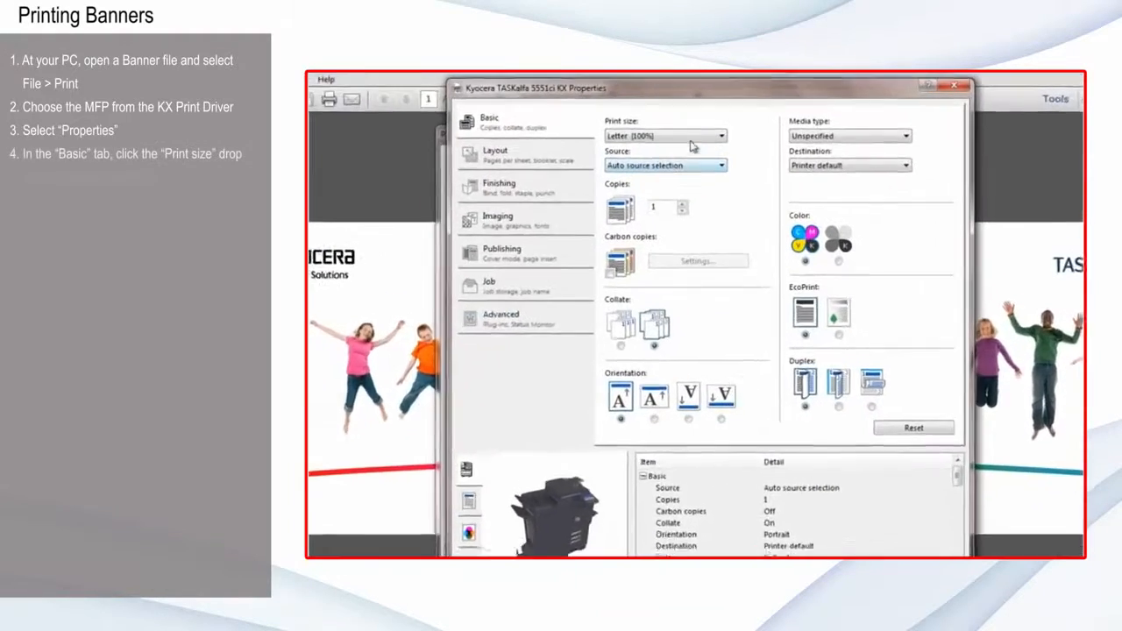
{"action": "left_click", "coordinate": [720, 136]}
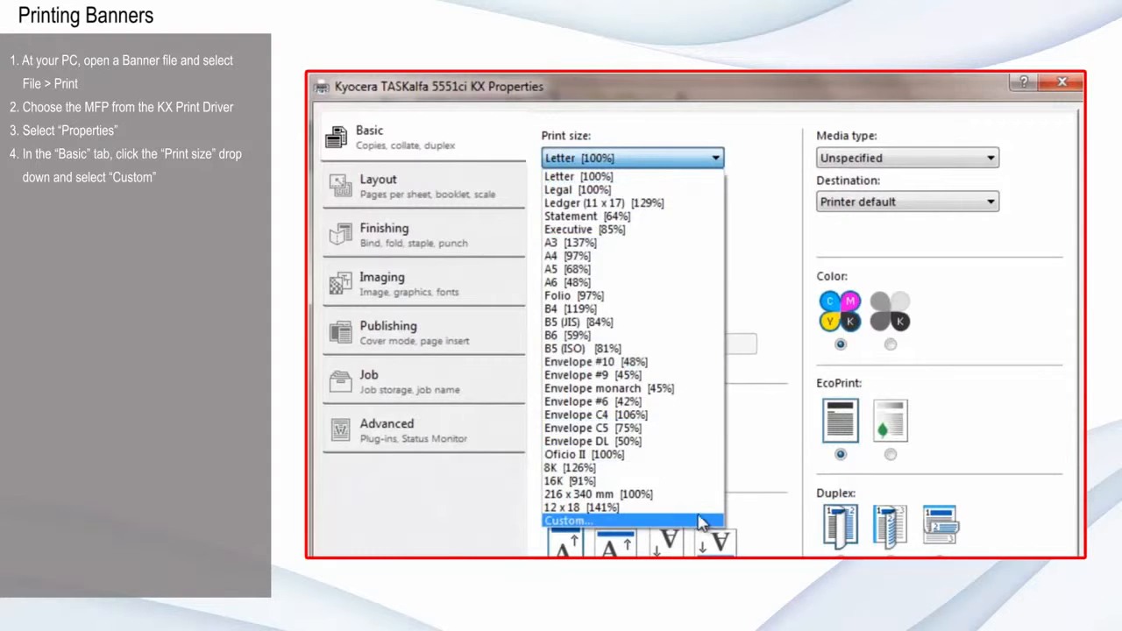
{"action": "left_click", "coordinate": [567, 519]}
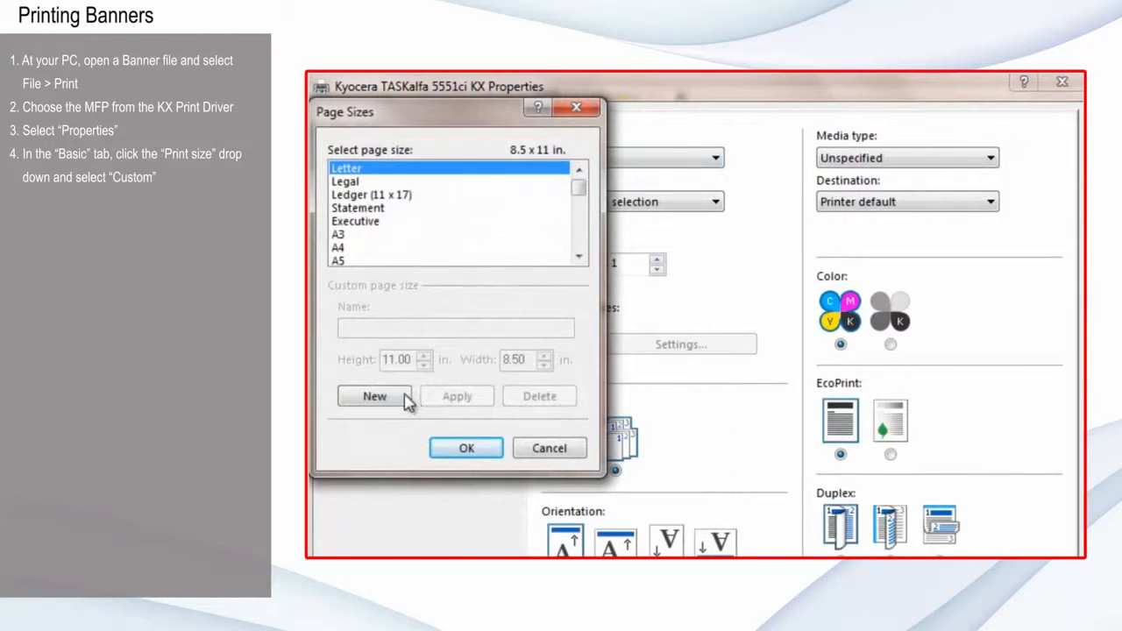
Create a custom page size named Banner with height 36 by width 12 inches, apply it and close the editor
{"action": "left_click", "coordinate": [375, 396]}
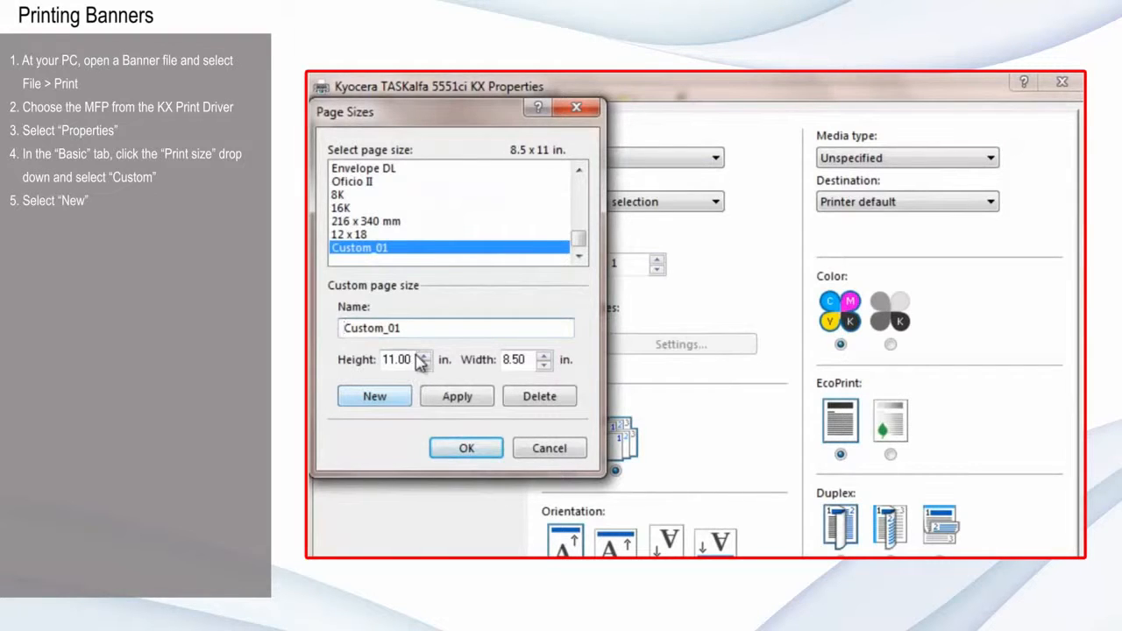
{"action": "triple_click", "coordinate": [397, 359]}
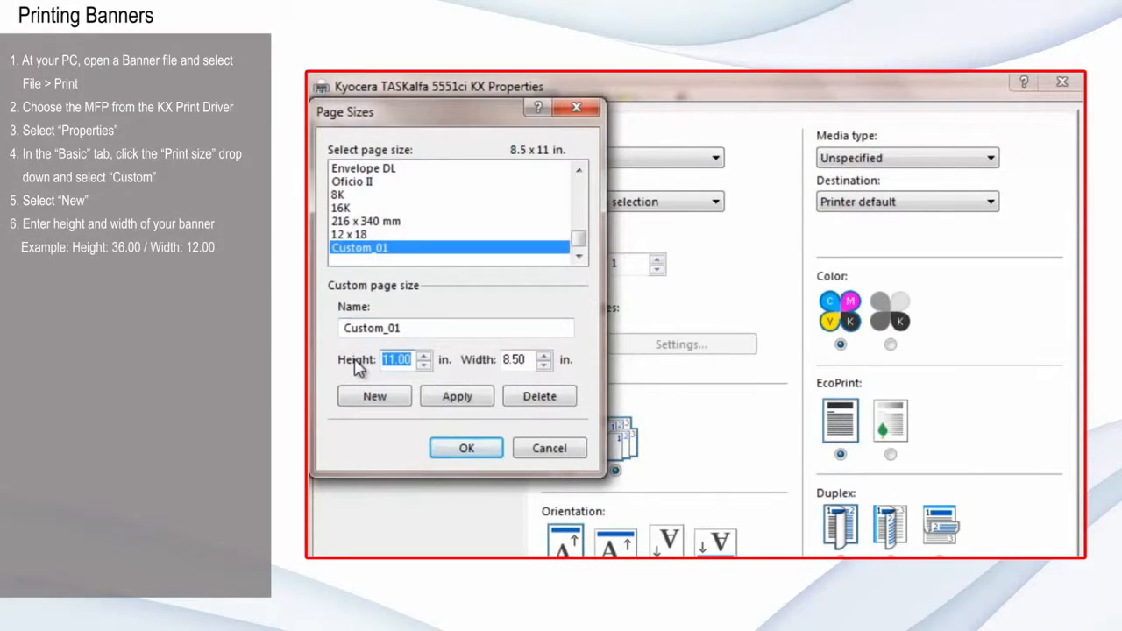
{"action": "type", "text": "36."}
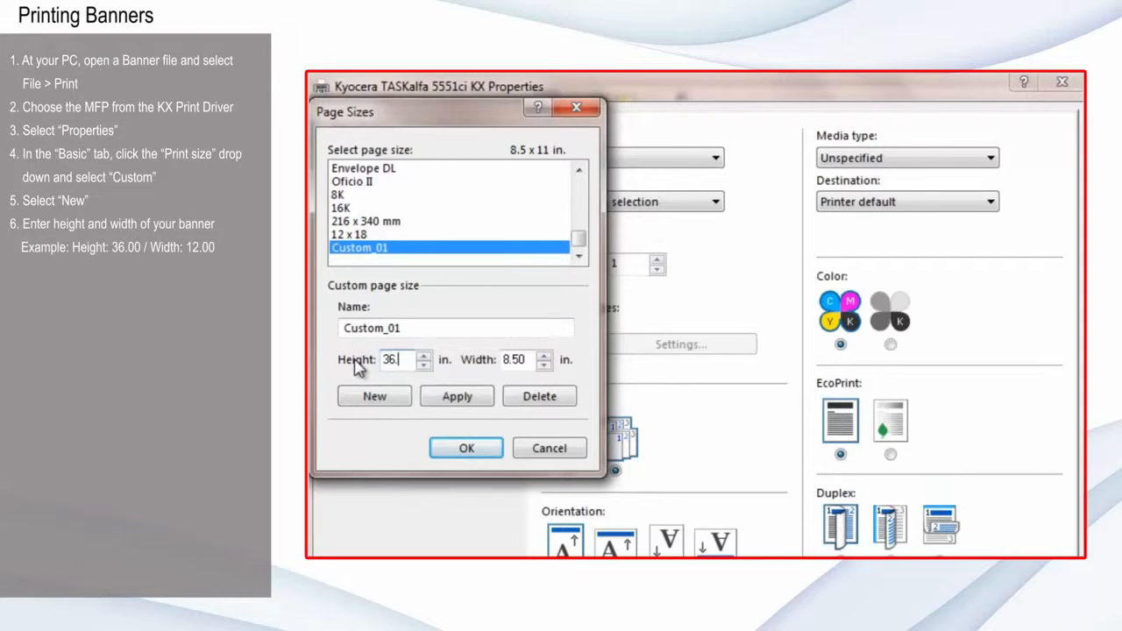
{"action": "type", "text": "Ban"}
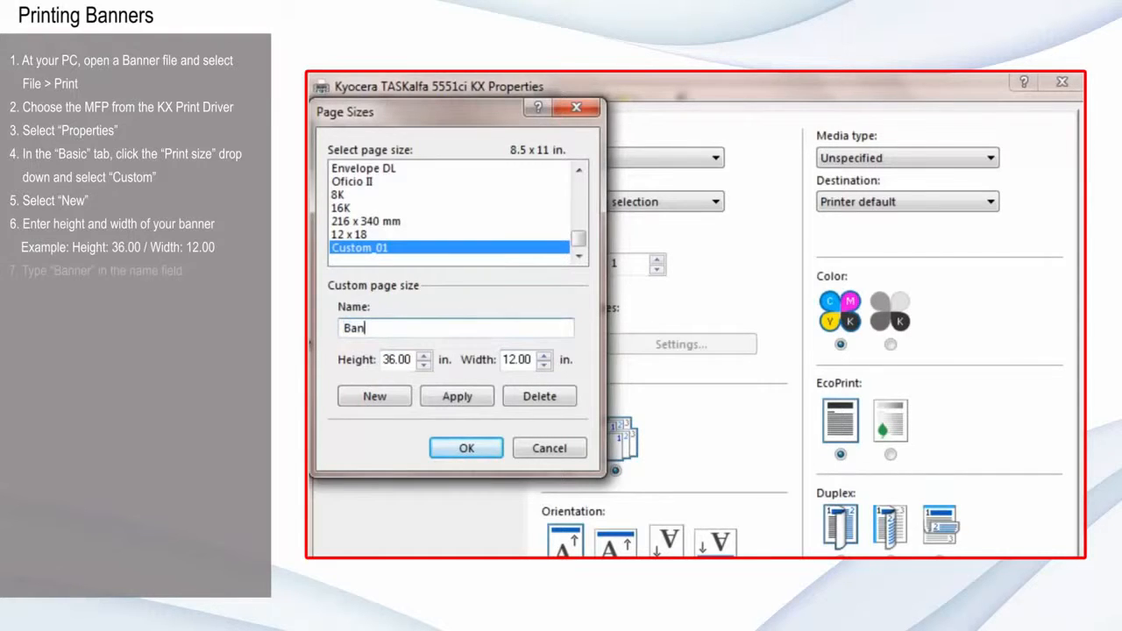
{"action": "type", "text": "ner"}
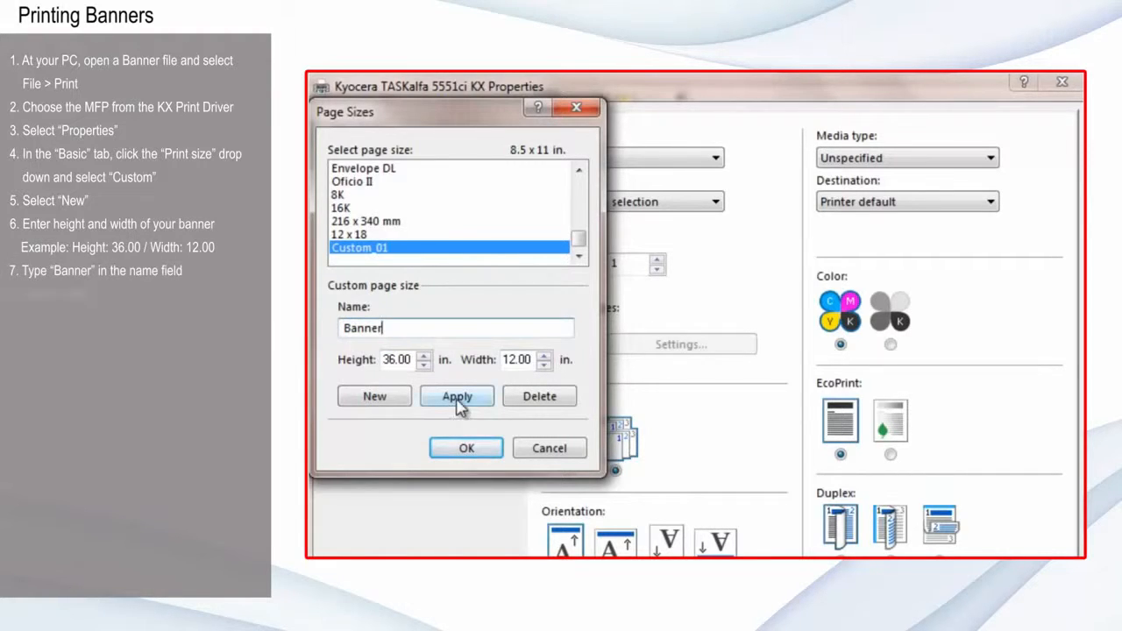
{"action": "left_click", "coordinate": [456, 397]}
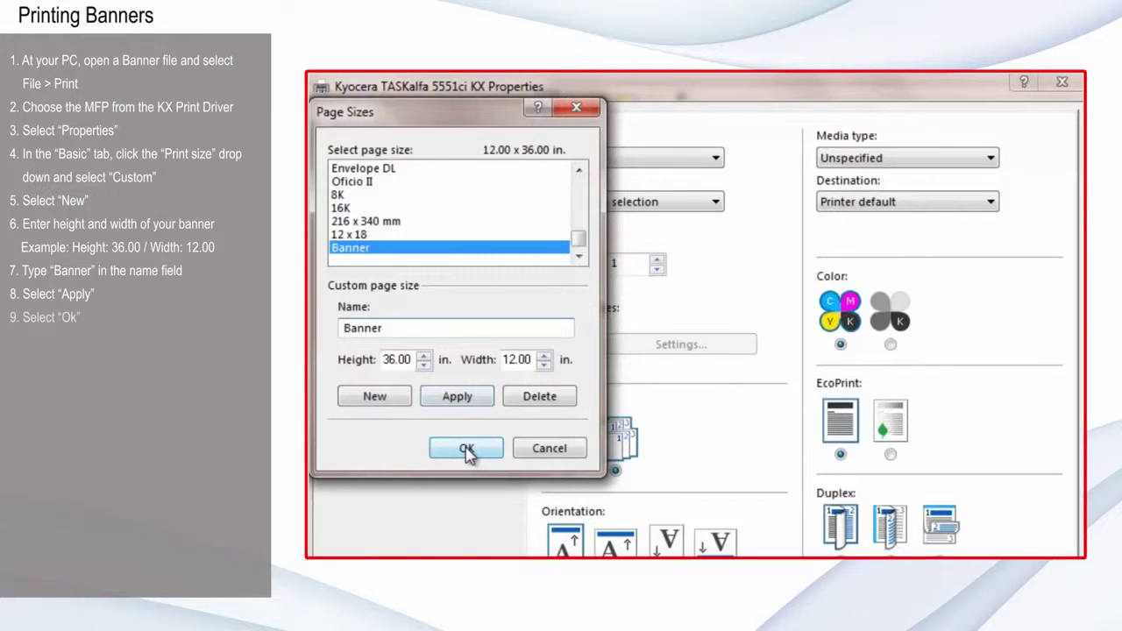
{"action": "left_click", "coordinate": [466, 448]}
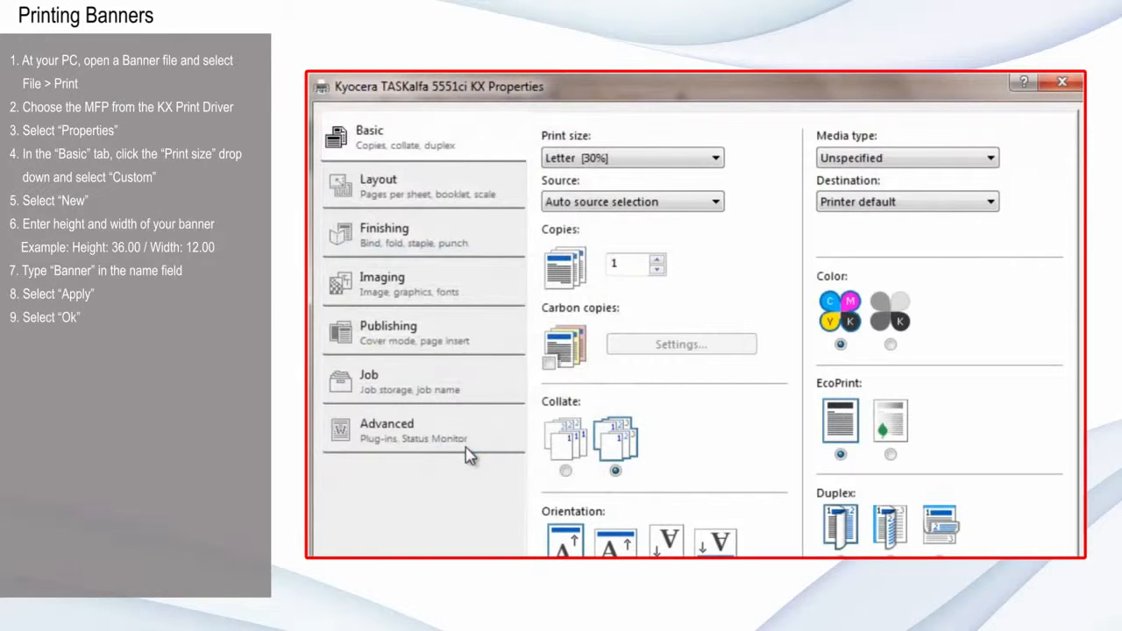
Set print size Banner and source MP tray, confirming back to Adobe Reader's print dialog
{"action": "left_click", "coordinate": [712, 157]}
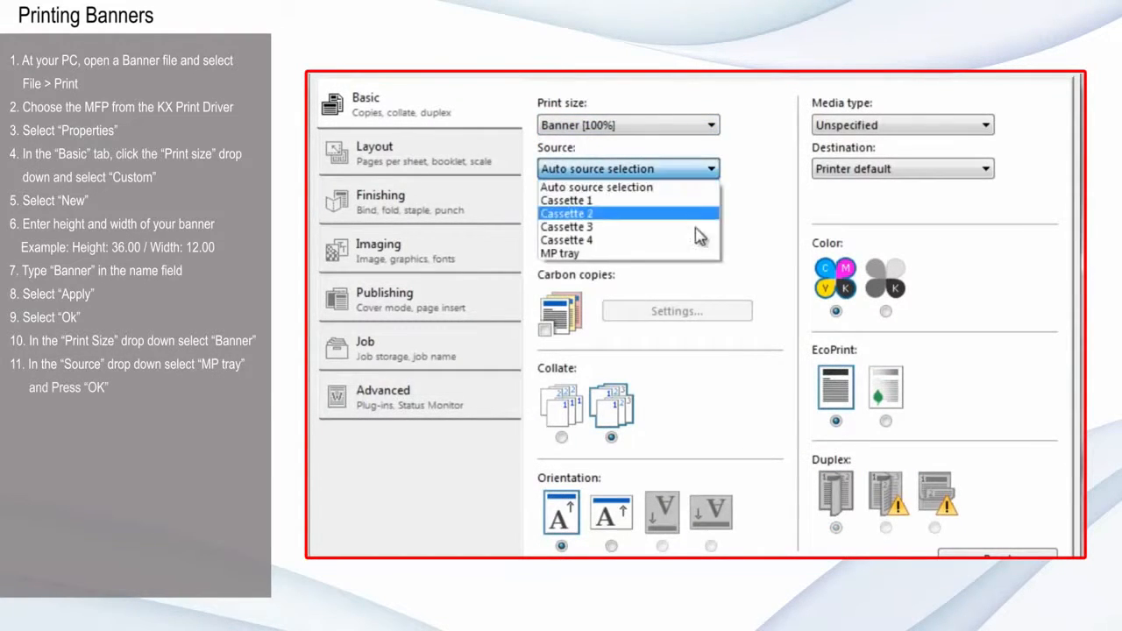
{"action": "left_click", "coordinate": [559, 253]}
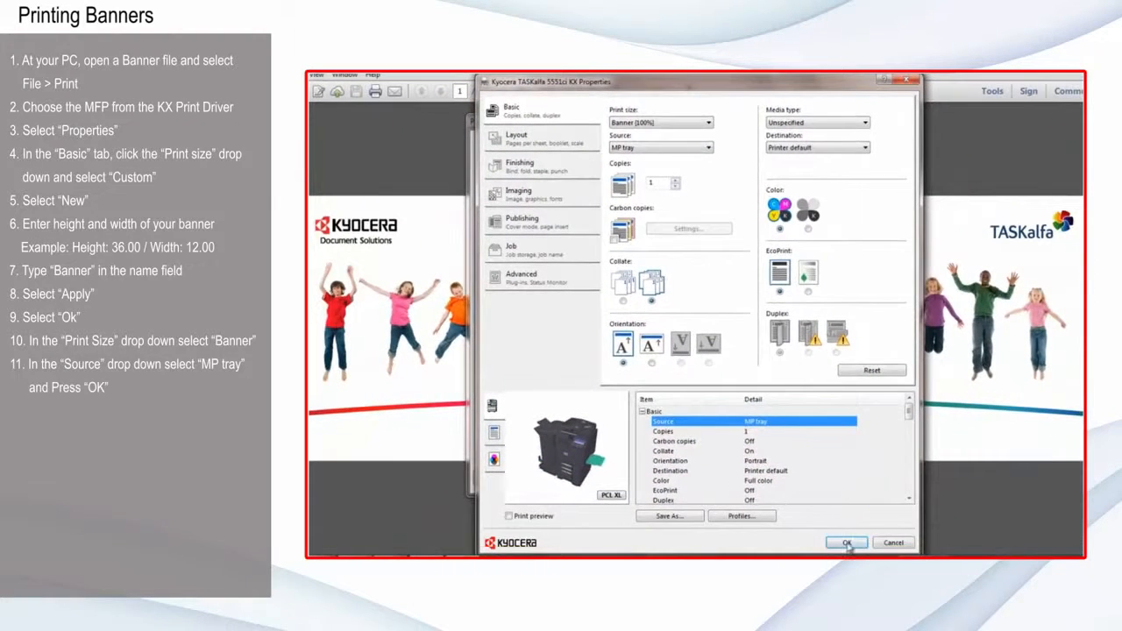
{"action": "left_click", "coordinate": [845, 544]}
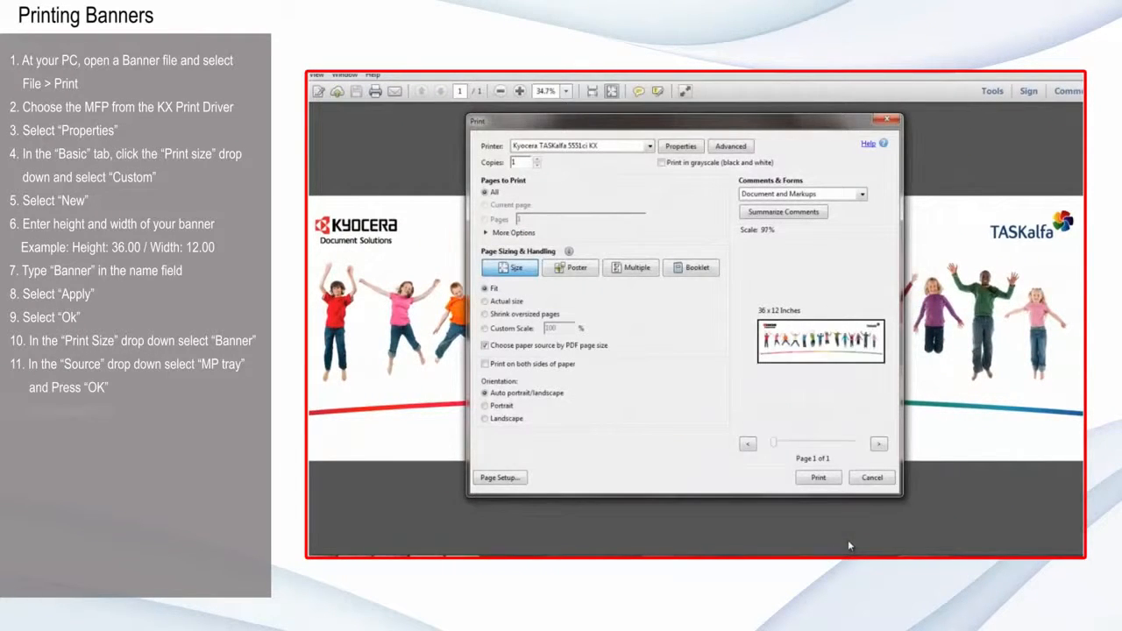